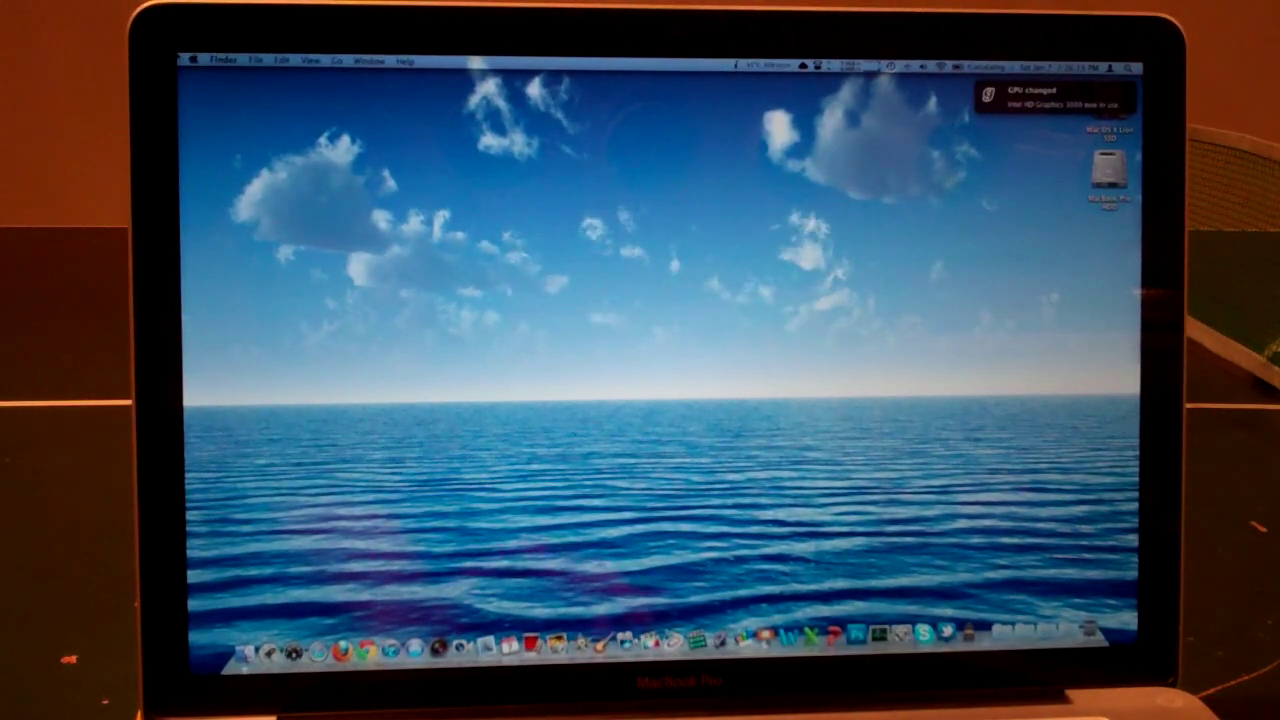
View About This Mac showing 16 GB RAM, then confirm it in Activity Monitor's System Memory tab
click(194, 60)
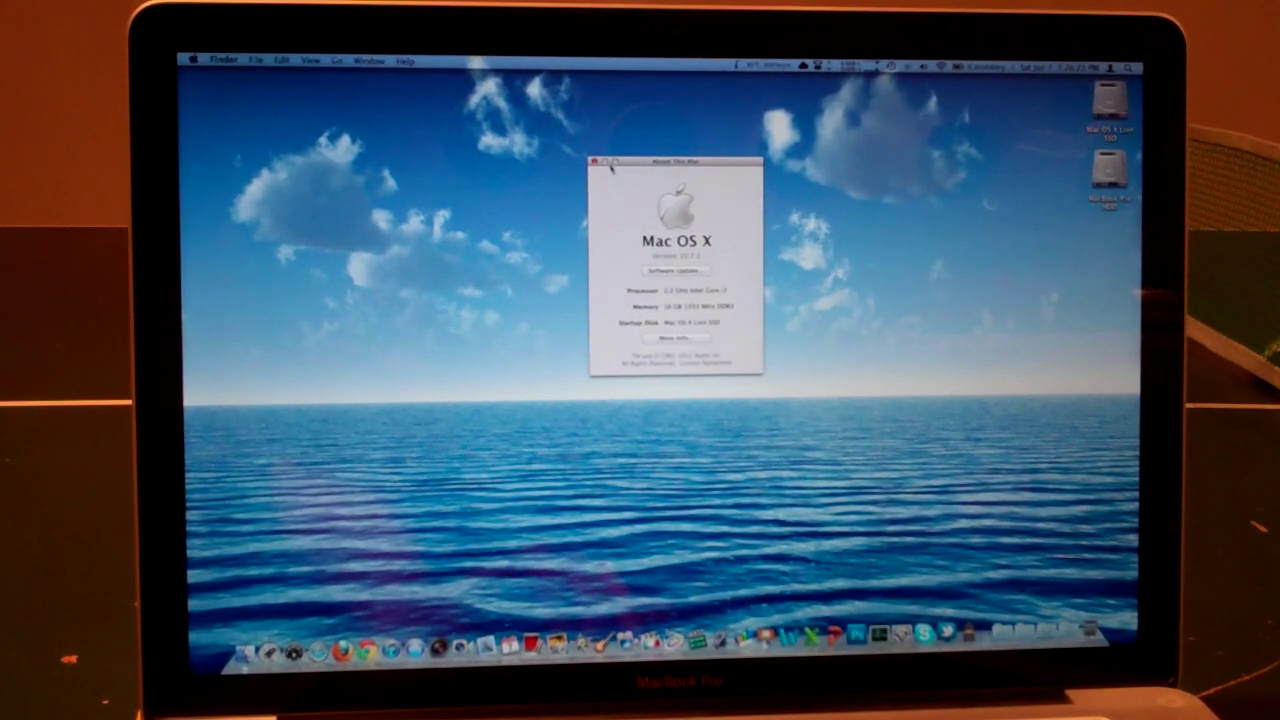
click(592, 160)
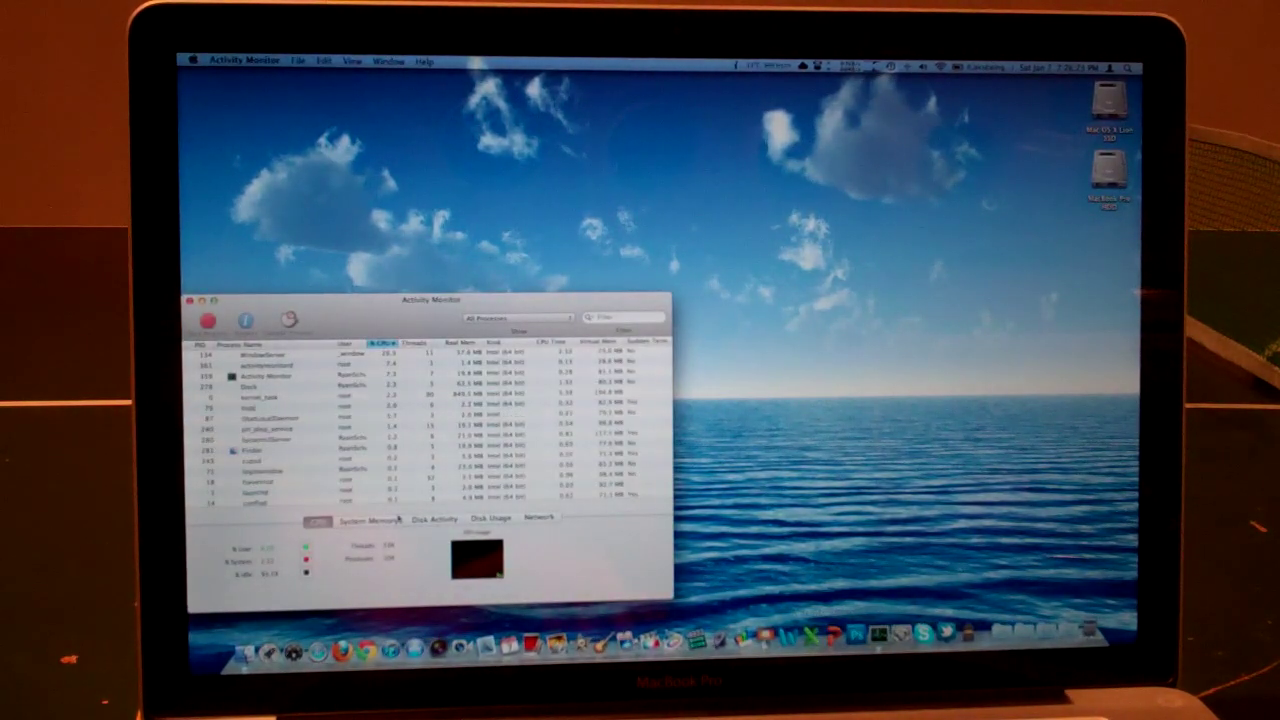
click(362, 520)
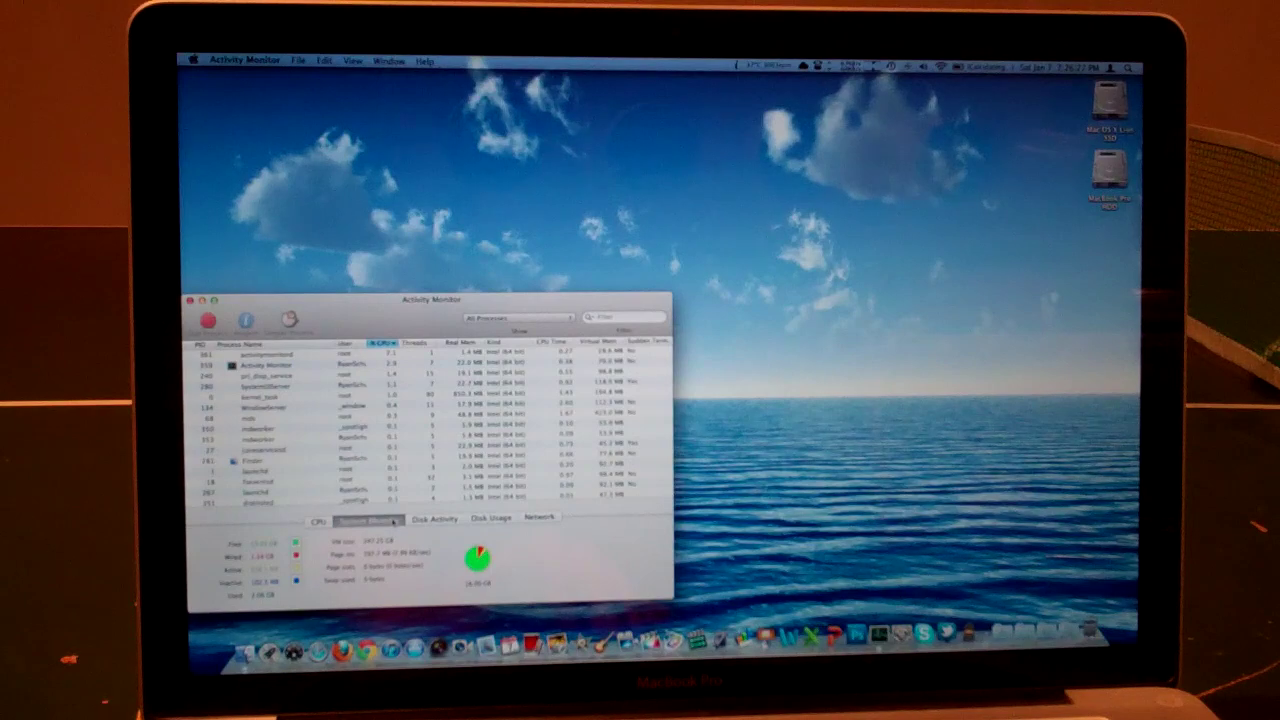